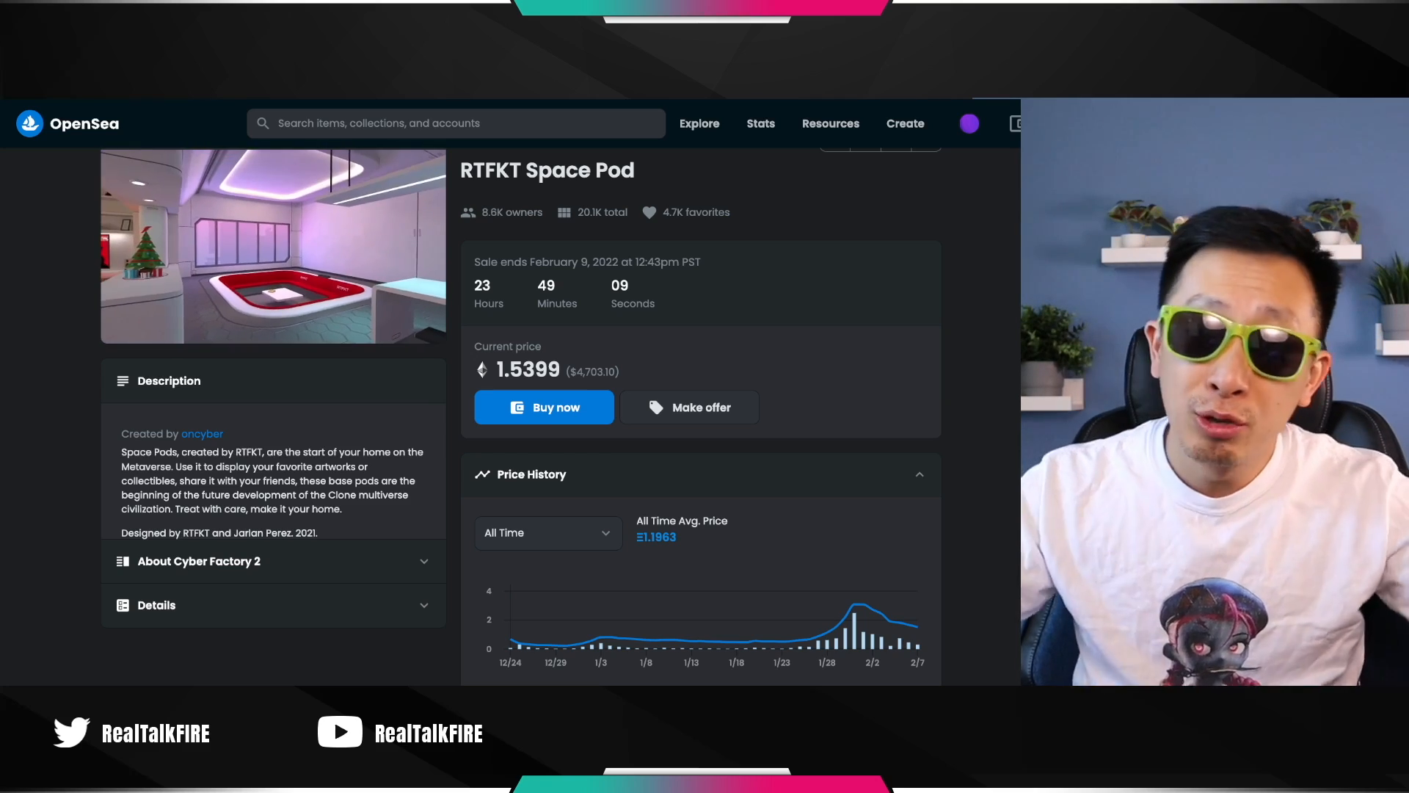
# Bring up the RTFKT Space Pod item page with its price, sale countdown and price history
pyautogui.click(273, 246)
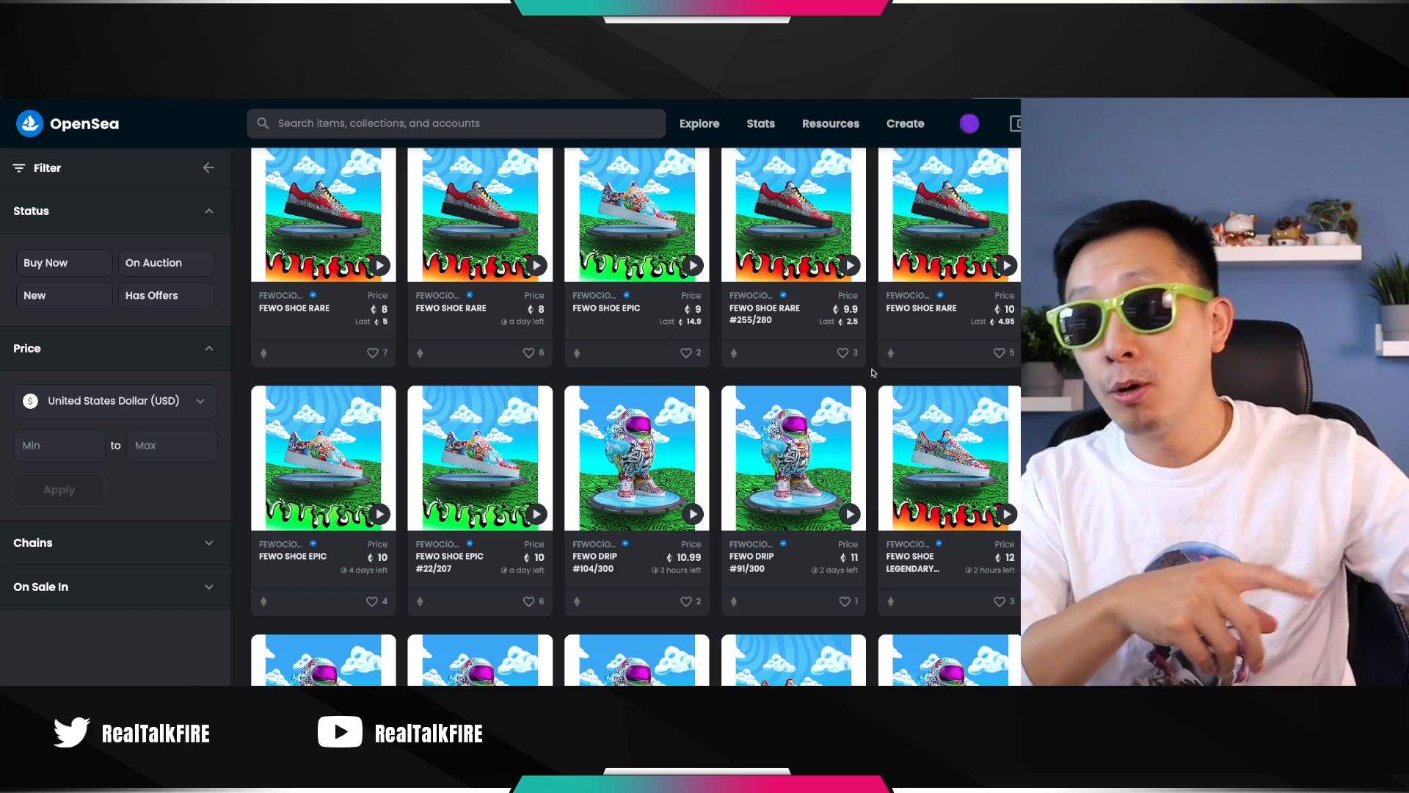
# Scroll the FEWO item grid to compare FEWO shoe and FEWO DRIP asking prices
pyautogui.scroll(-3)
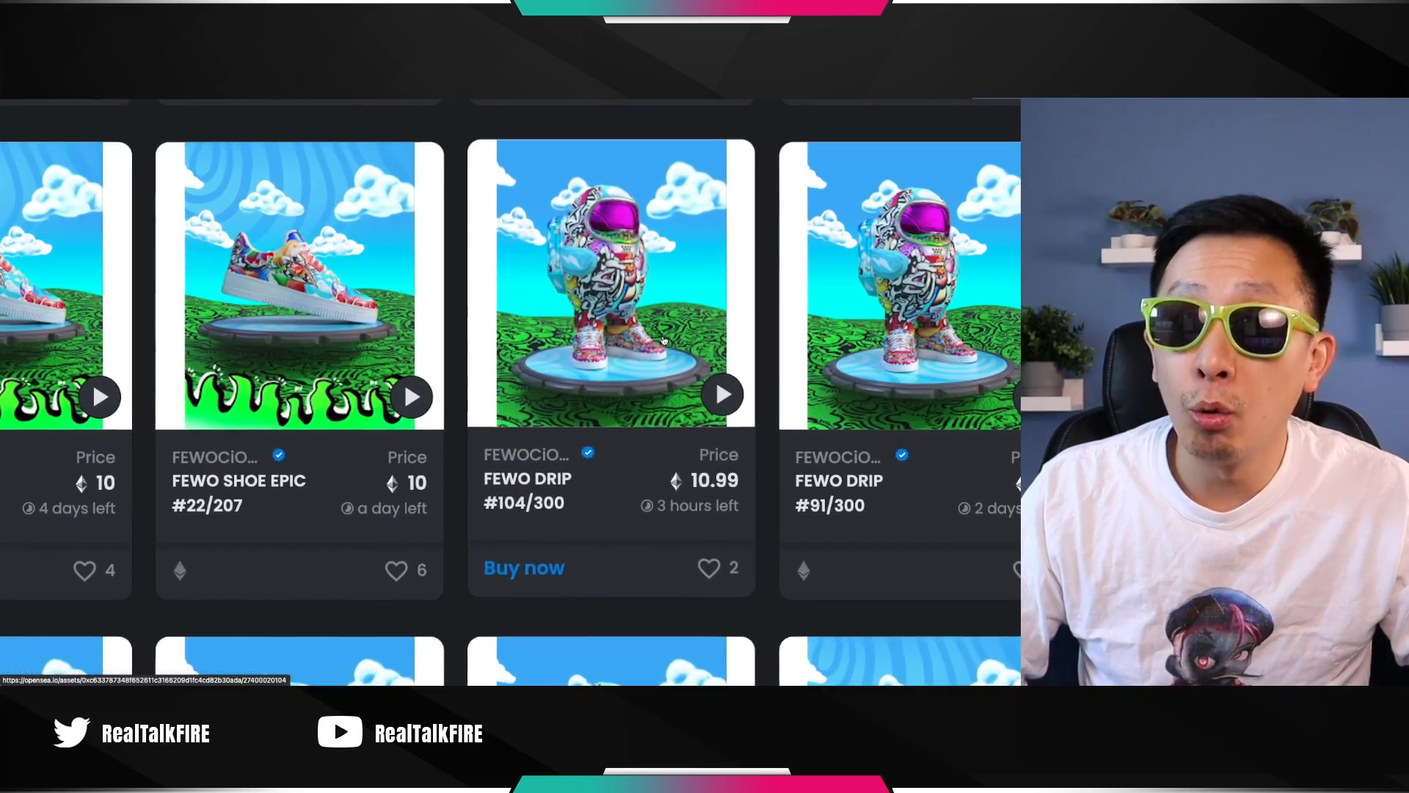
pyautogui.scroll(-3)
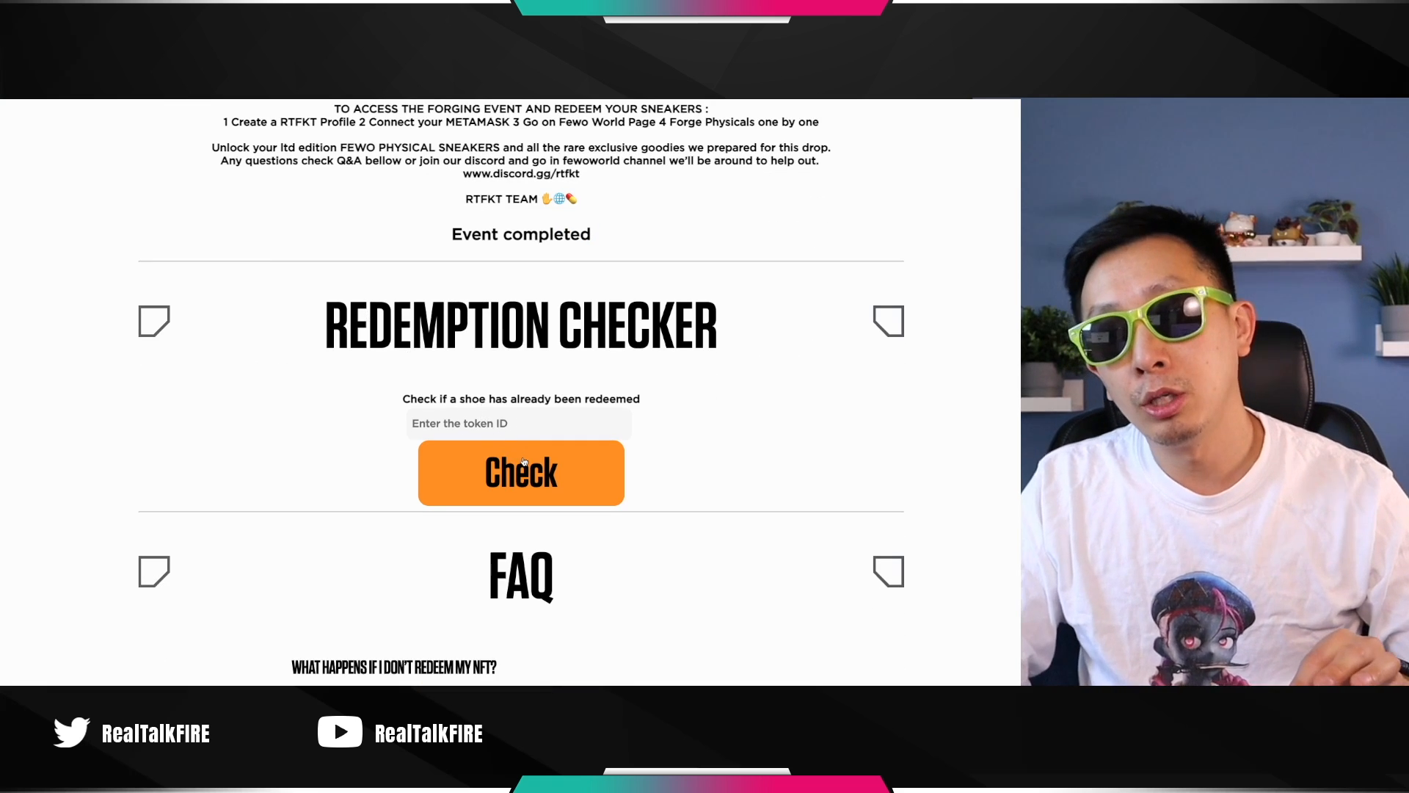
# Scroll the RTFKT FEWO forging page to the Redemption Checker and FAQ sections
pyautogui.scroll(-3)
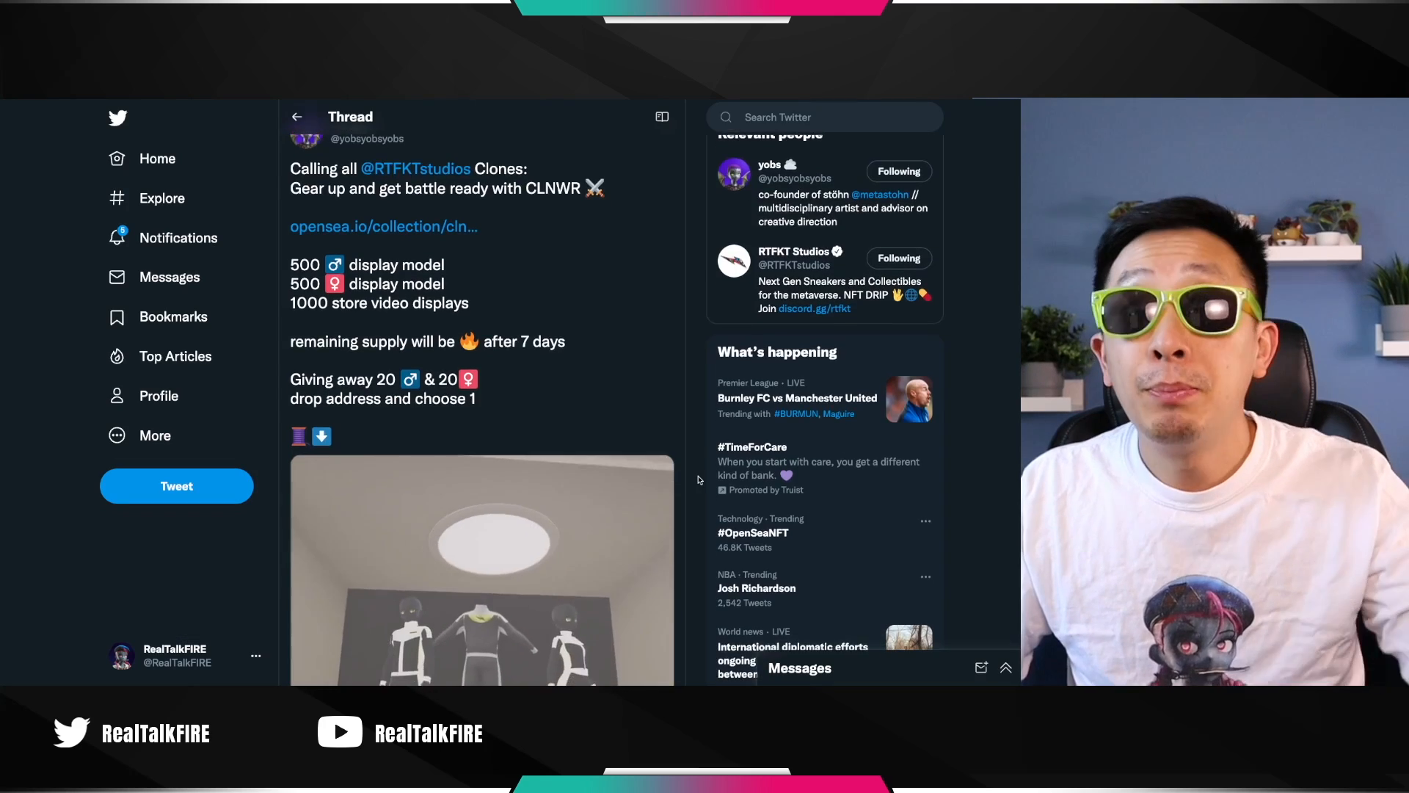
# Scroll the CloneX stealth giveaway thread down to the Lime Gang can image
pyautogui.scroll(-3)
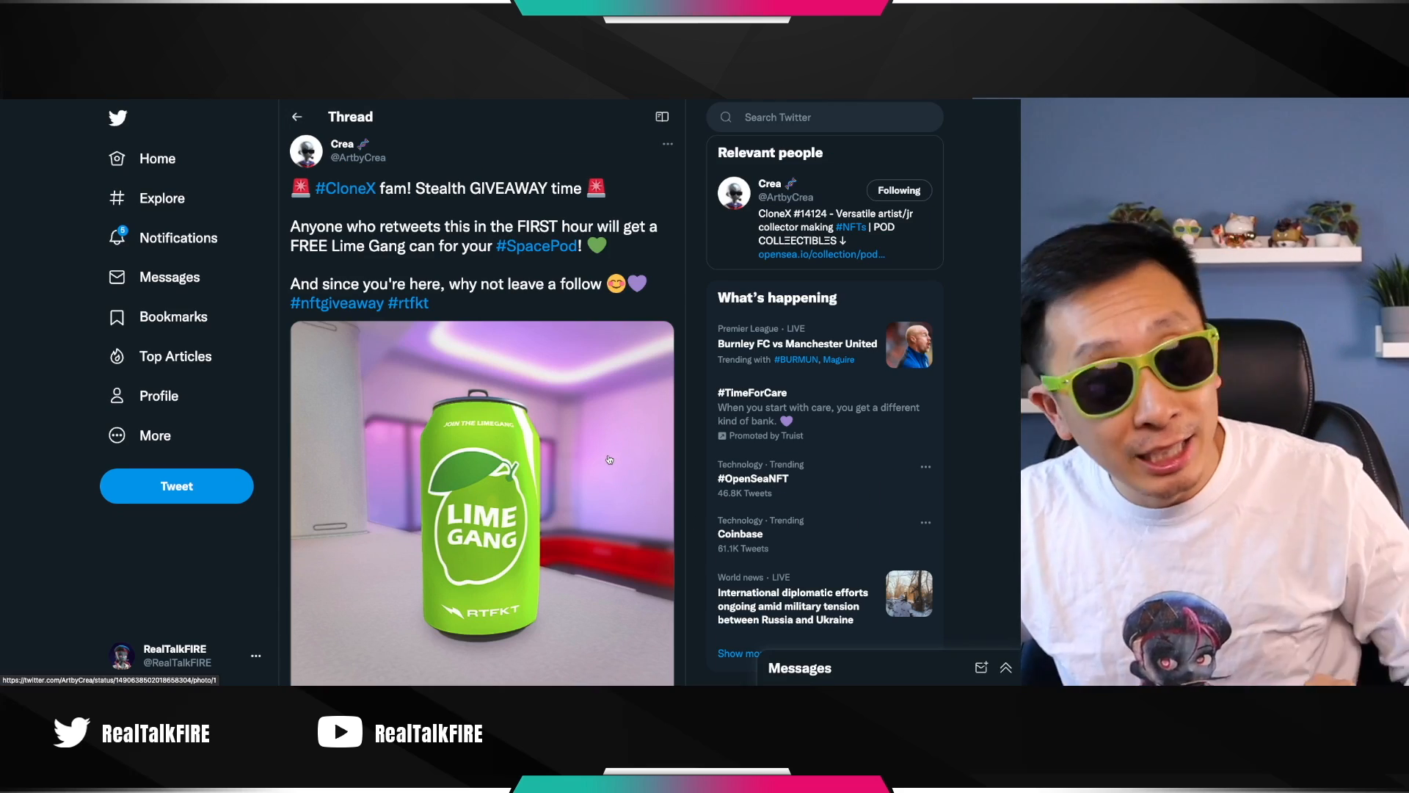
pyautogui.scroll(-3)
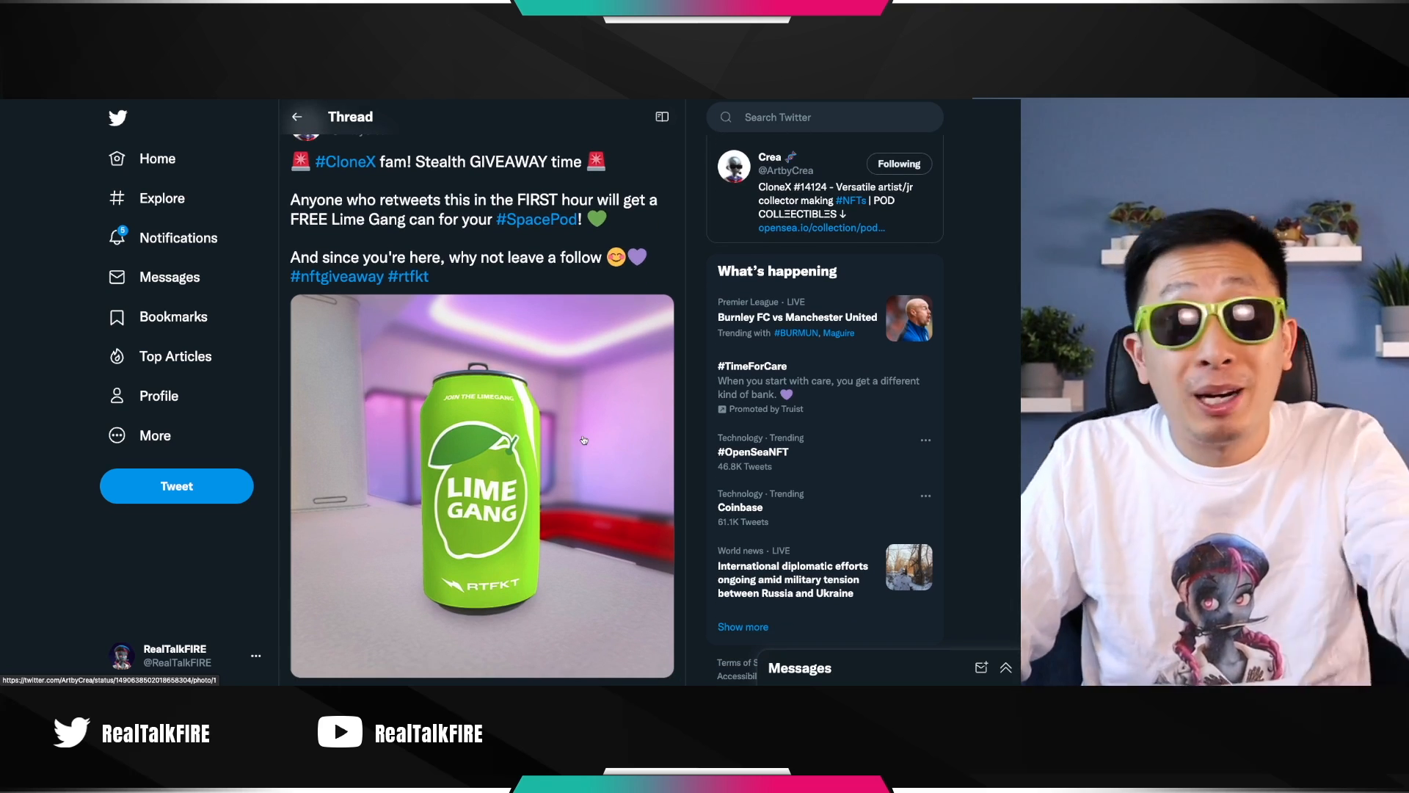
pyautogui.moveTo(580, 440)
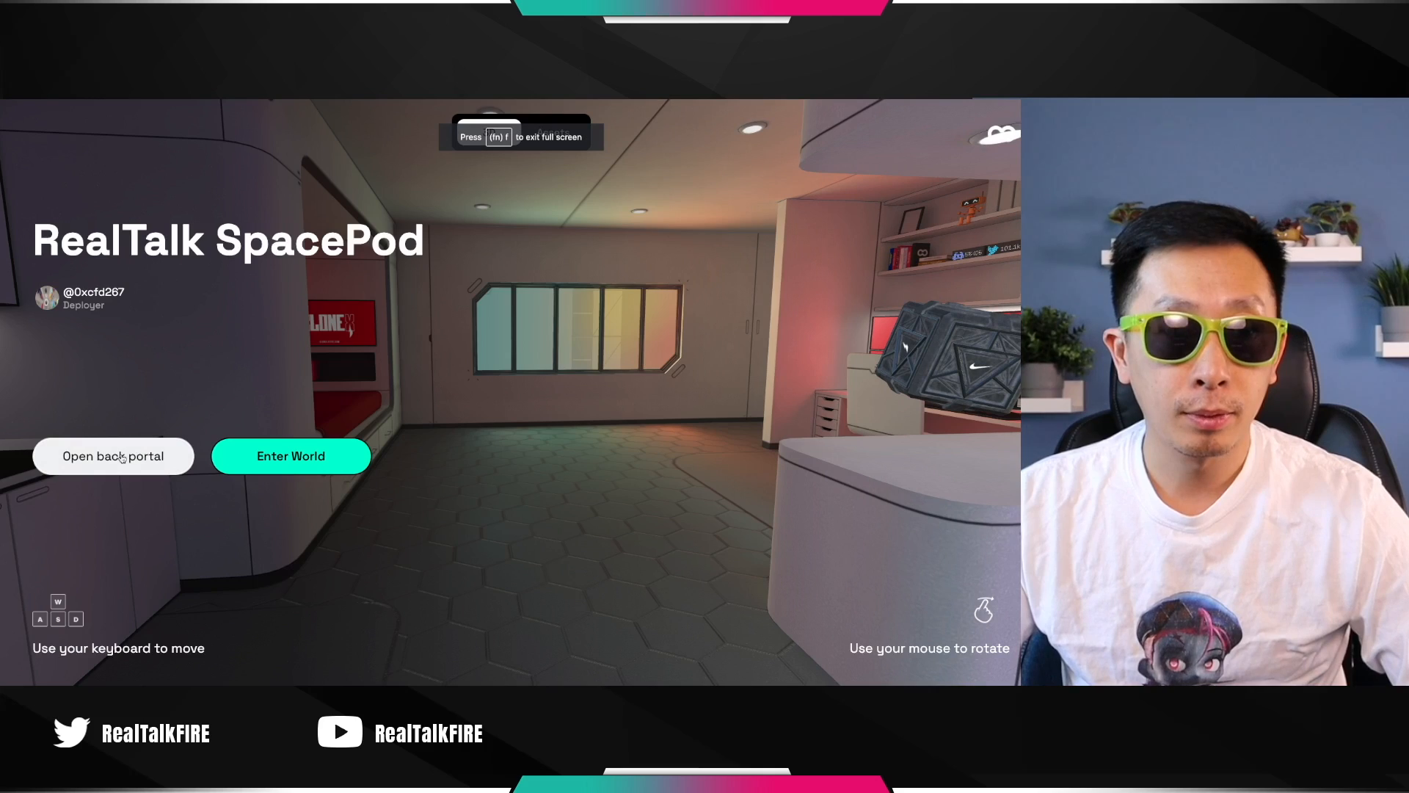
# Enter the RealTalk SpacePod room and expand it to fill the screen
pyautogui.click(290, 455)
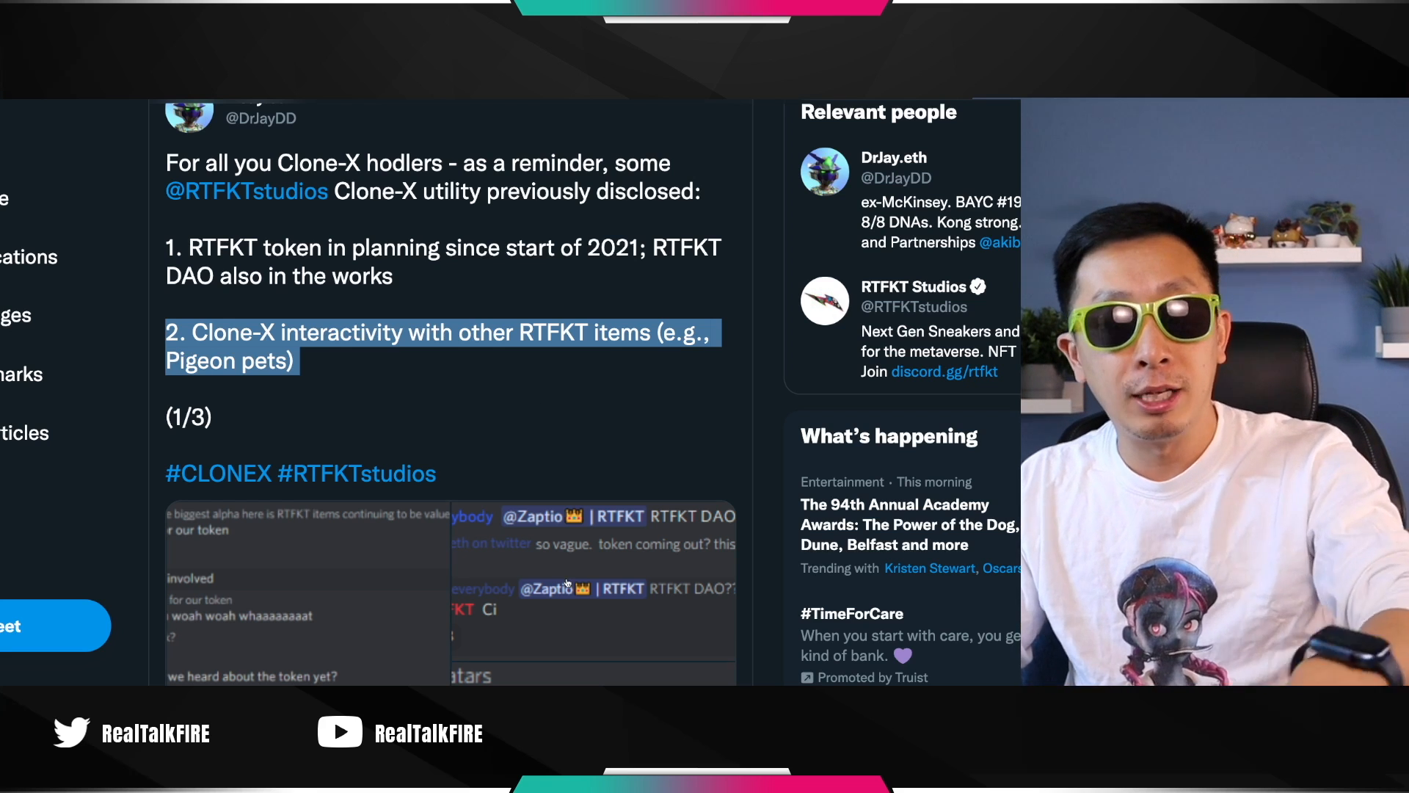
# Scroll the Clone-X utility tweet to point 2 on interactivity with other RTFKT items
pyautogui.scroll(-3)
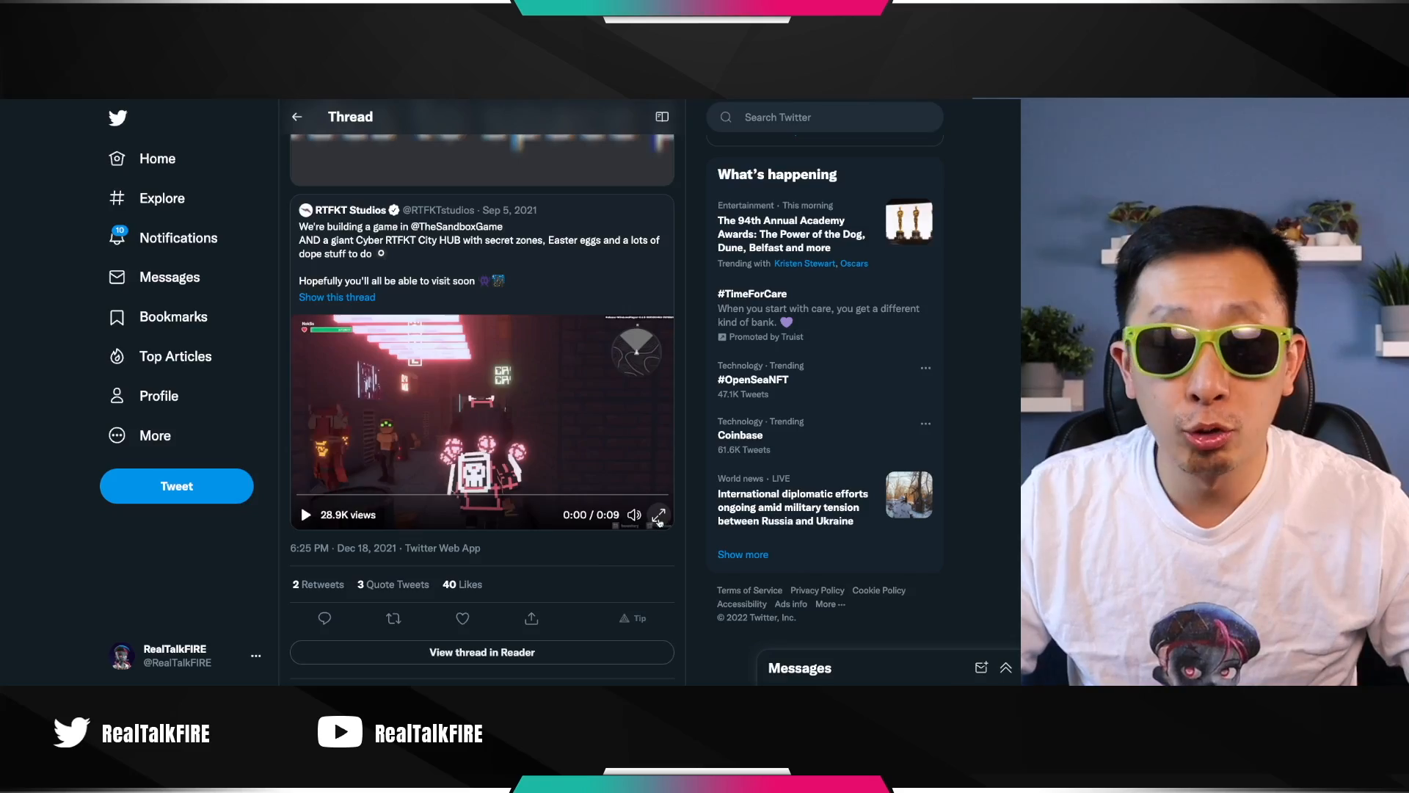
# Select the quoted RTFKT Studios tweet about the Cyber RTFKT City HUB in The Sandbox
pyautogui.click(658, 514)
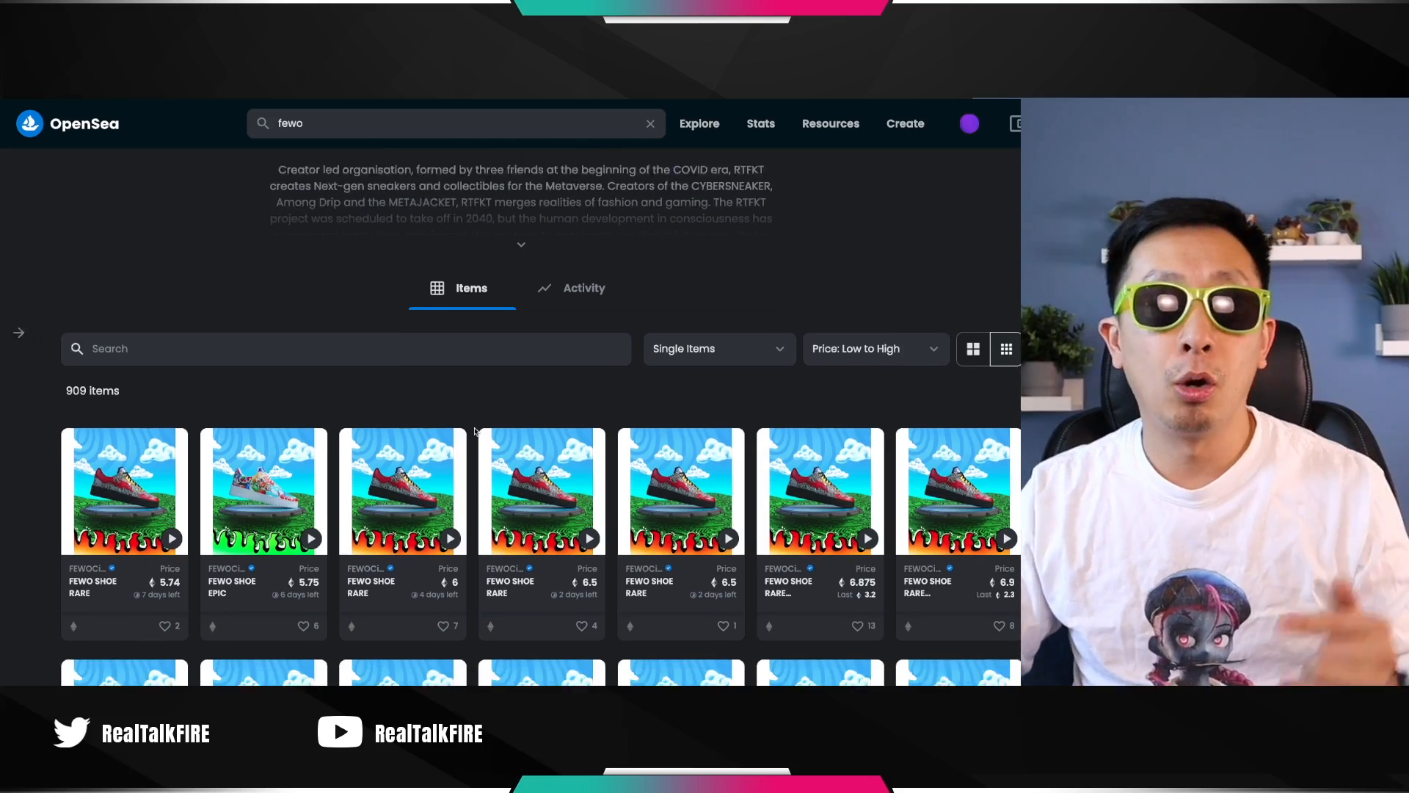
# Scroll the price-sorted FEWO results down to the FEWO DRIP figures and Legendary FEWO shoe near 12 ETH
pyautogui.scroll(-3)
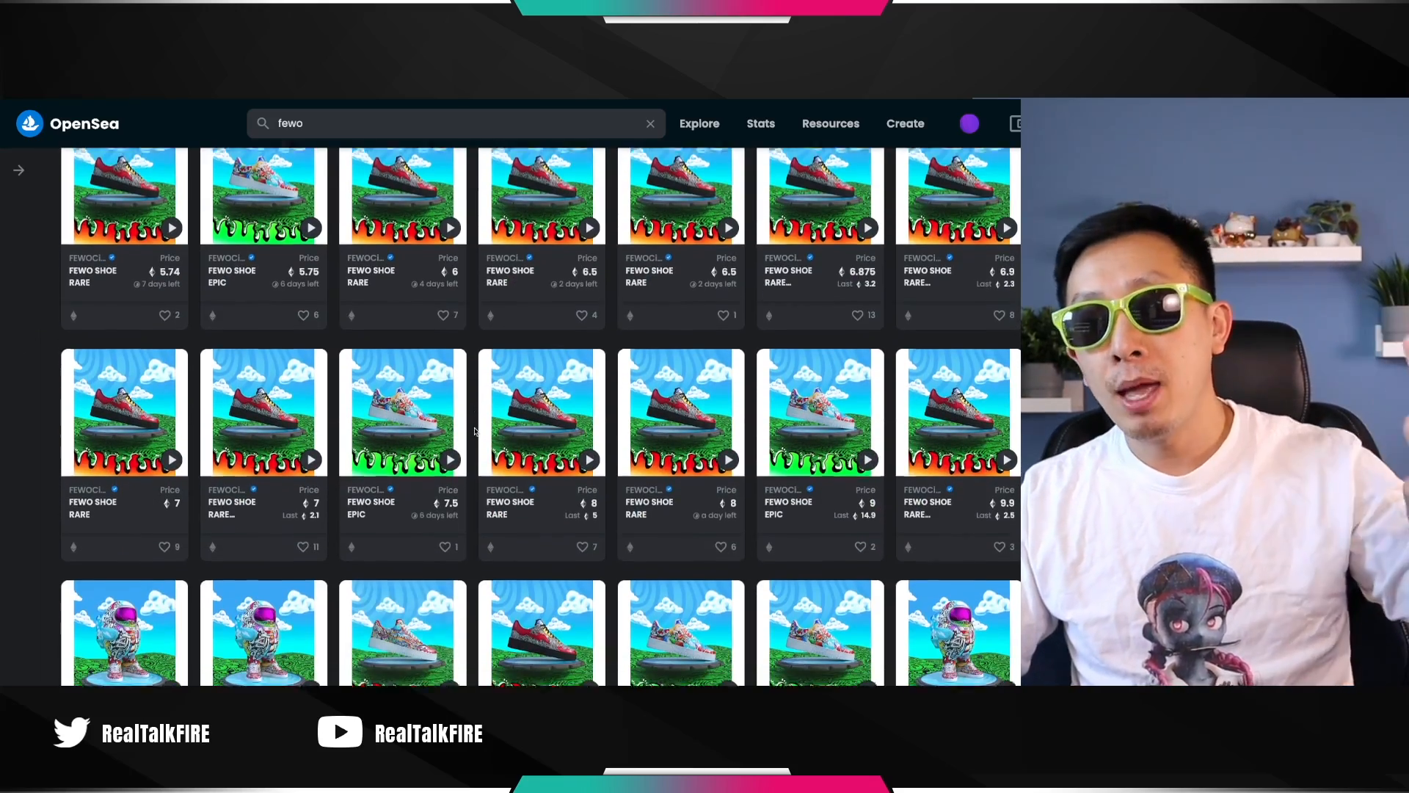
pyautogui.scroll(-3)
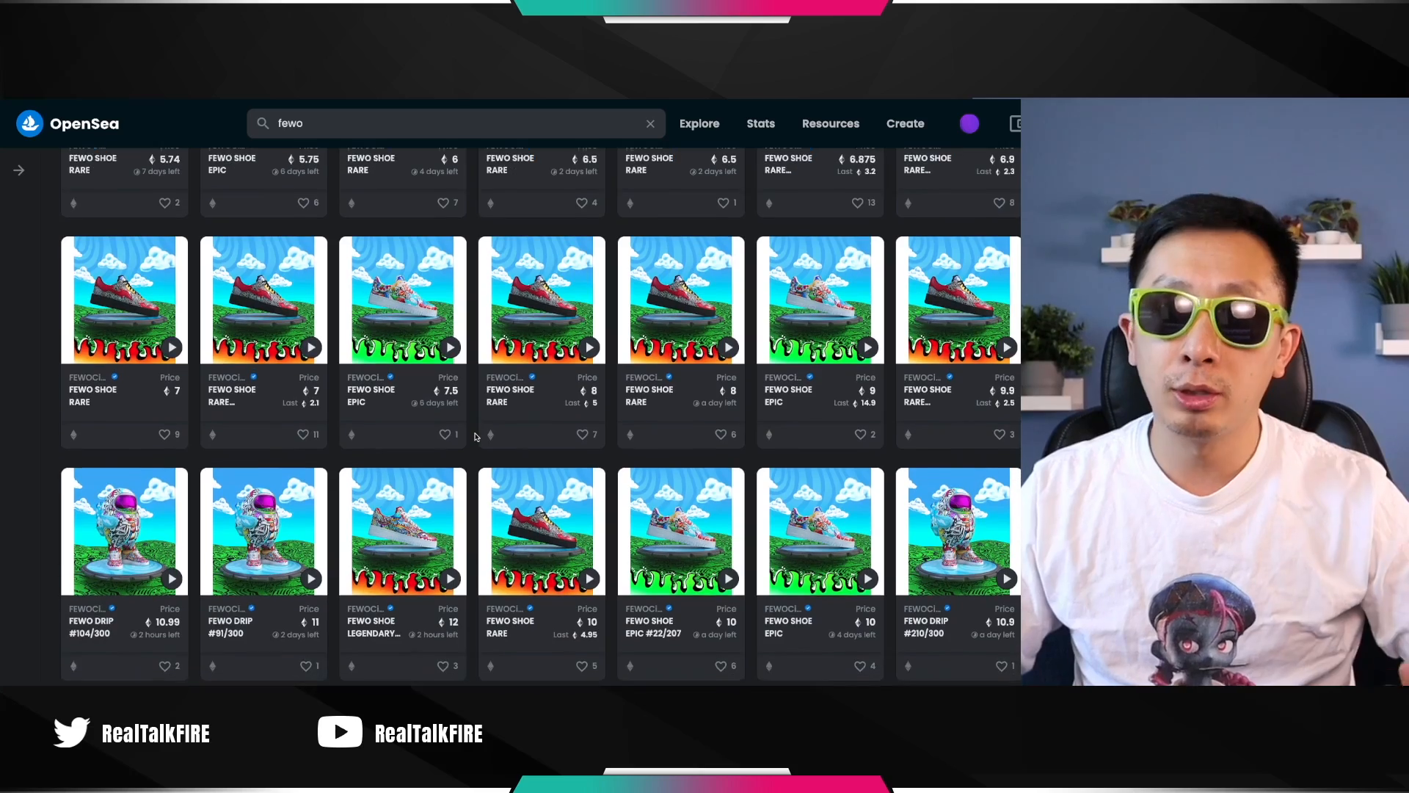
pyautogui.scroll(-3)
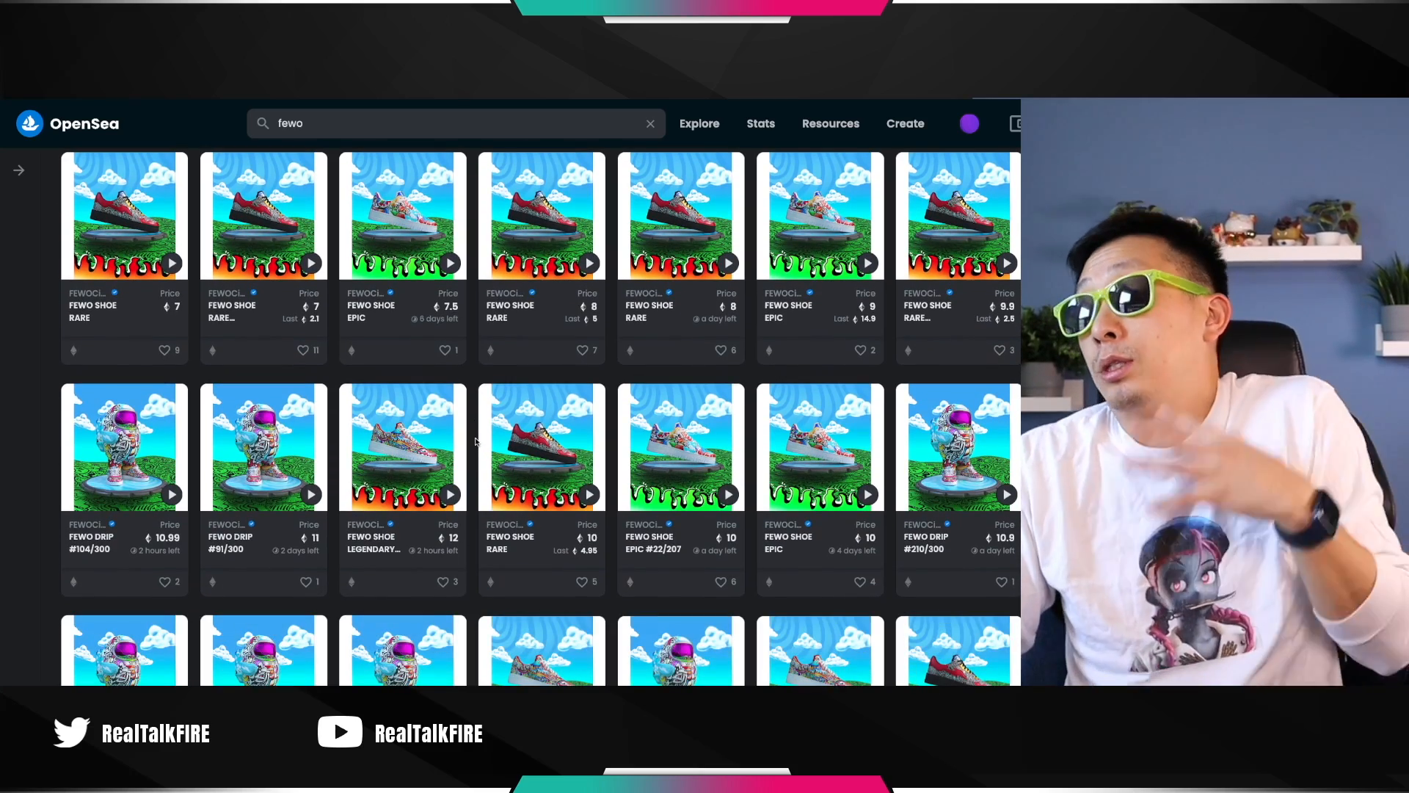